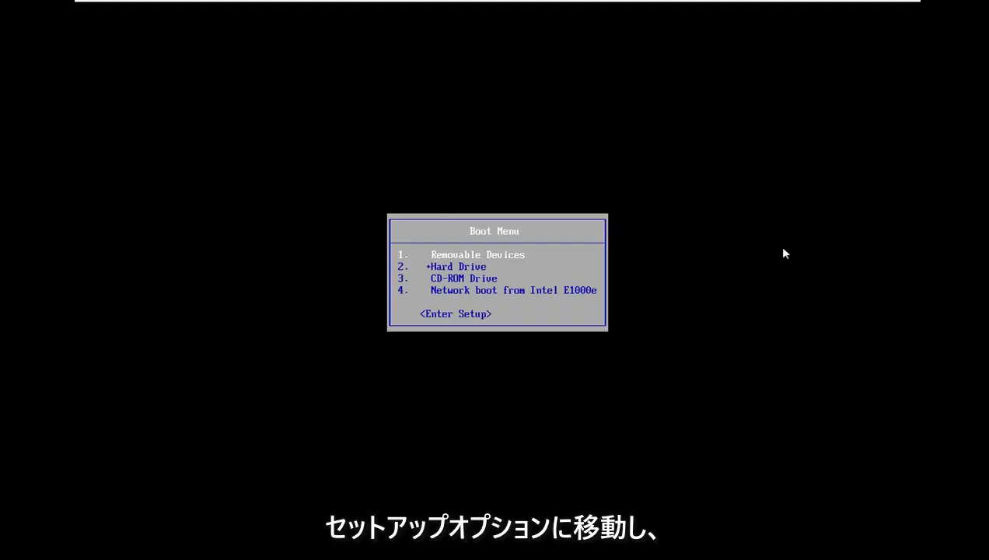
- Enter PhoenixBIOS Setup and load the default configuration with F9, confirming the prompt
key(up)
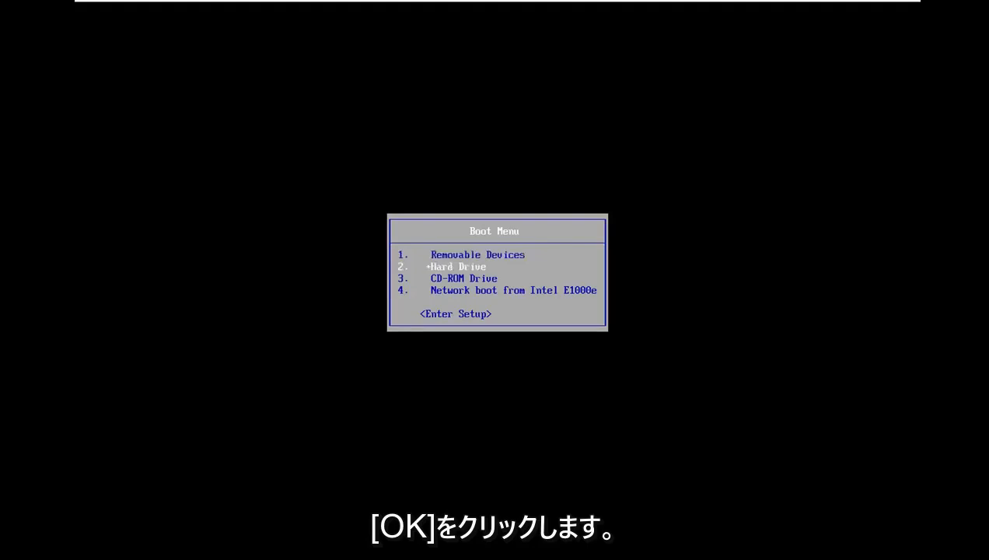
click(455, 314)
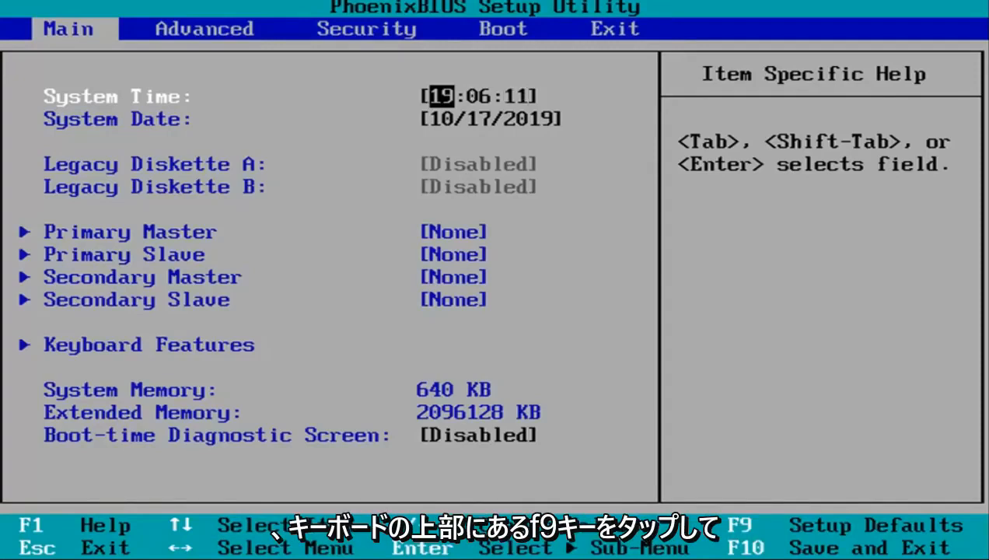
key(f9)
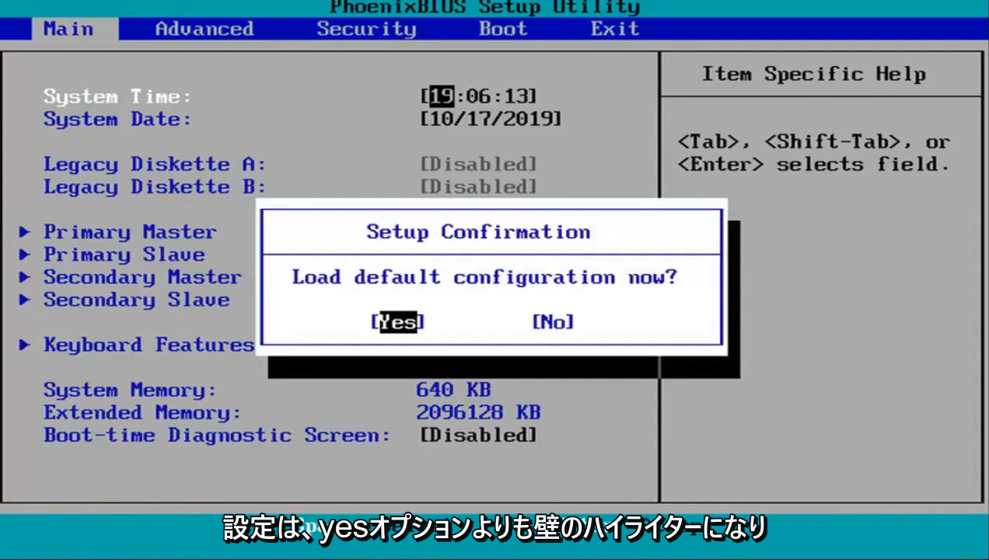
key(Enter)
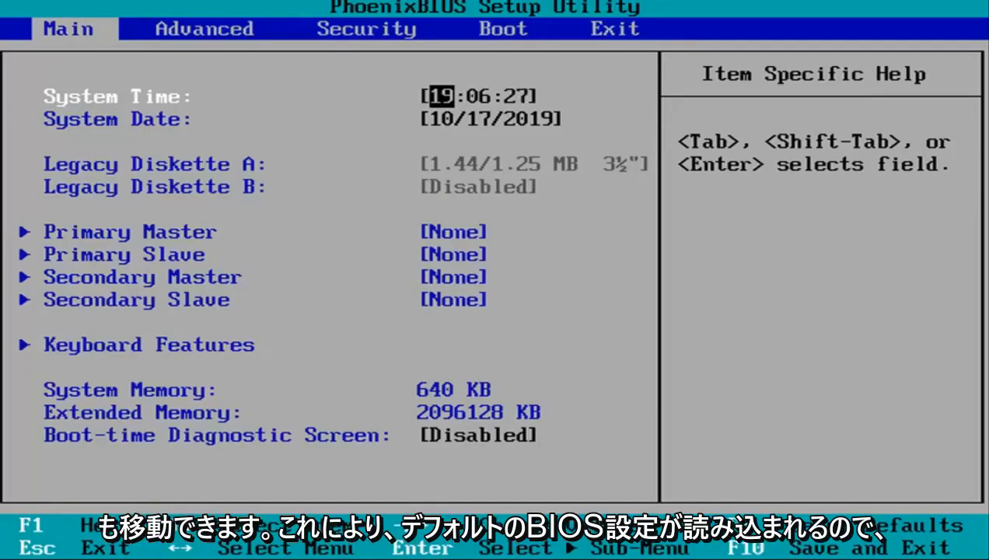
- Go to the Boot page and request Save and Exit with F10
click(366, 29)
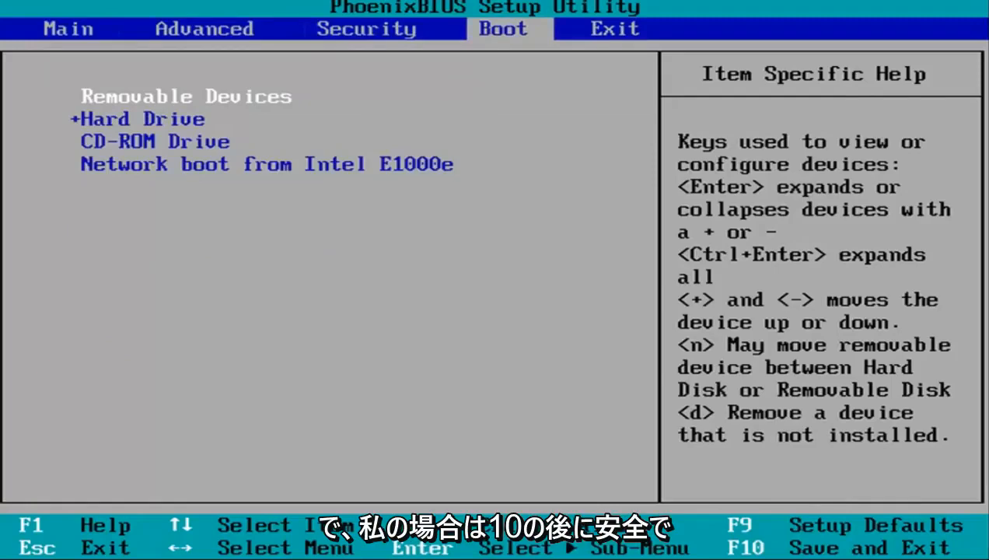
key(F10)
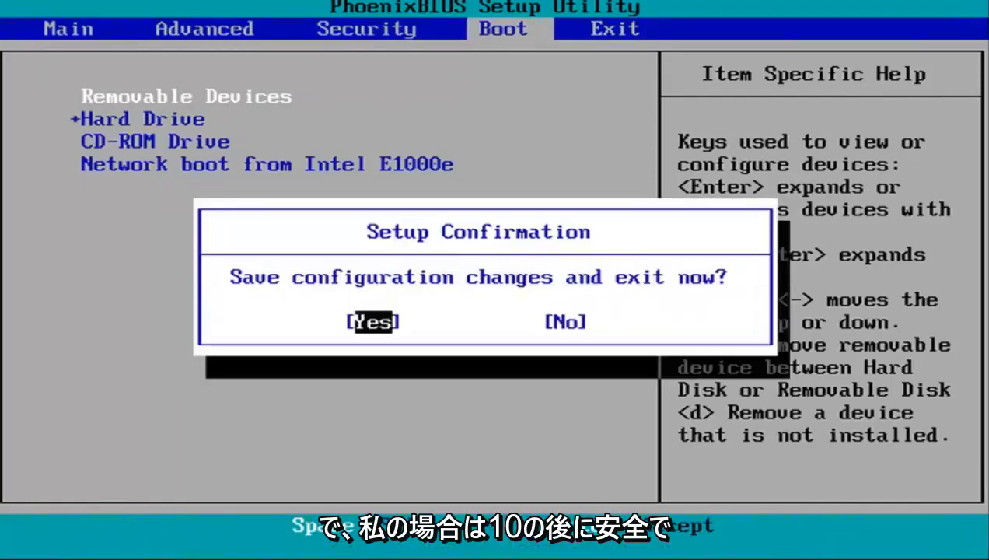